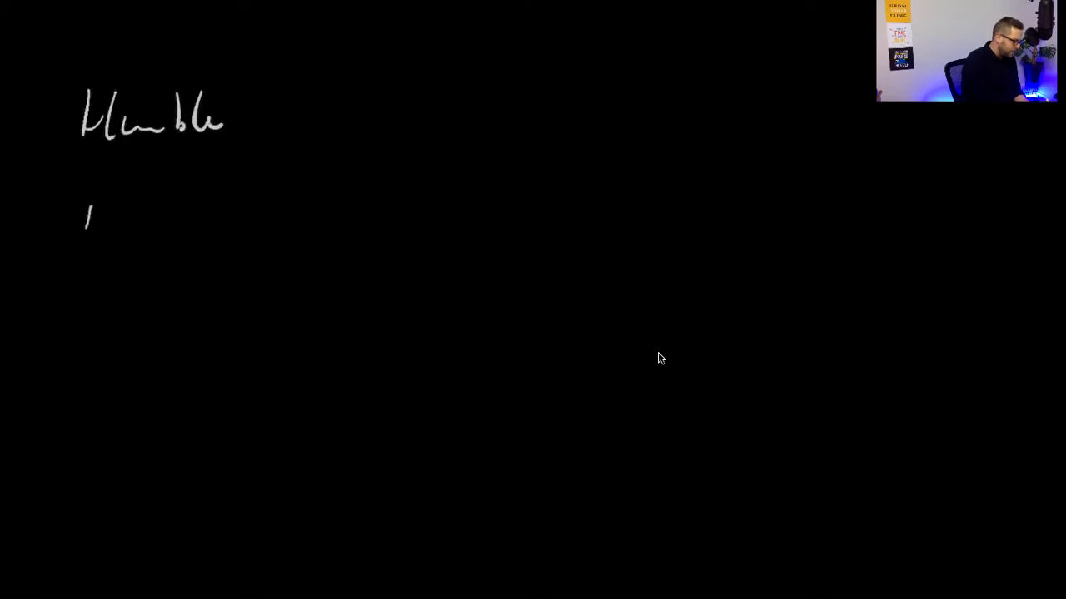
Step: Handwrite Hungry, bracket the traits as ideal team player, and add underlined yellow applicant questions like 'Worked Spa'
{"action": "left_click_drag", "start_coordinate": [87, 208], "coordinate": [208, 375]}
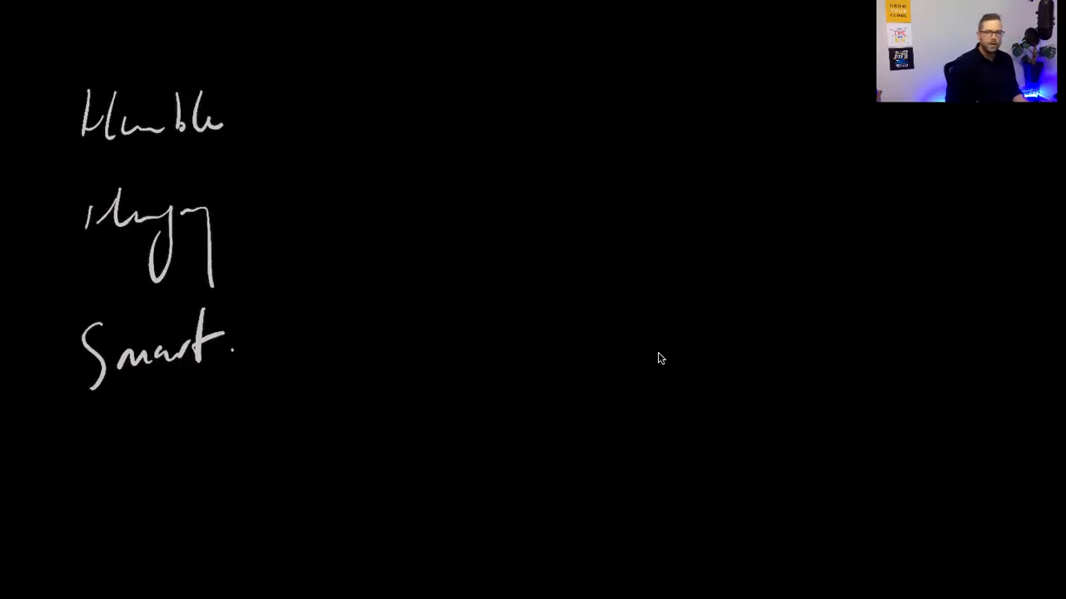
{"action": "left_click_drag", "start_coordinate": [249, 92], "coordinate": [275, 183]}
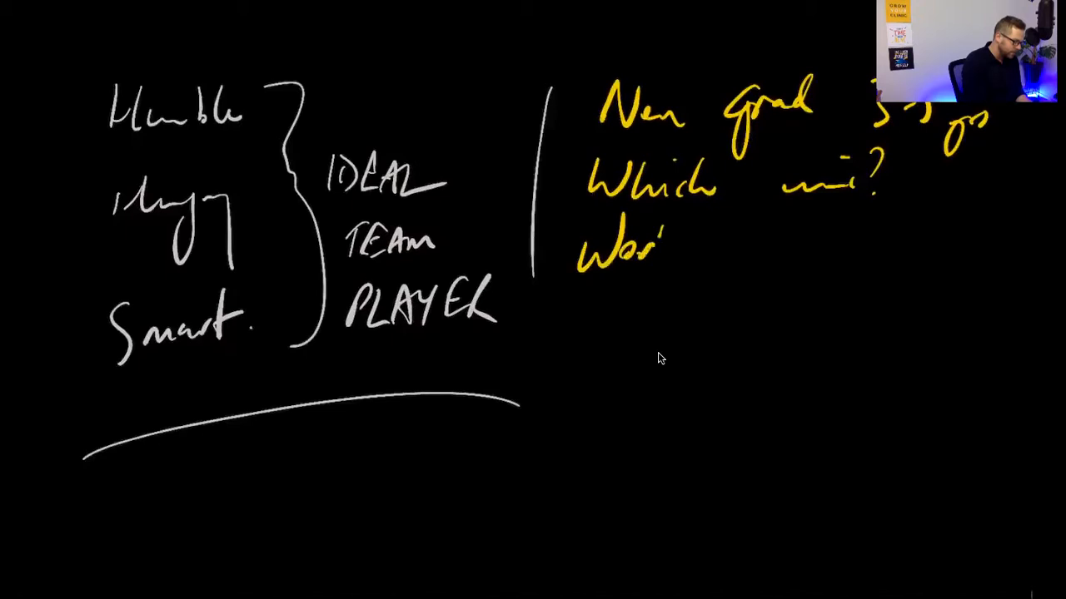
{"action": "type", "text": "Worked Spa"}
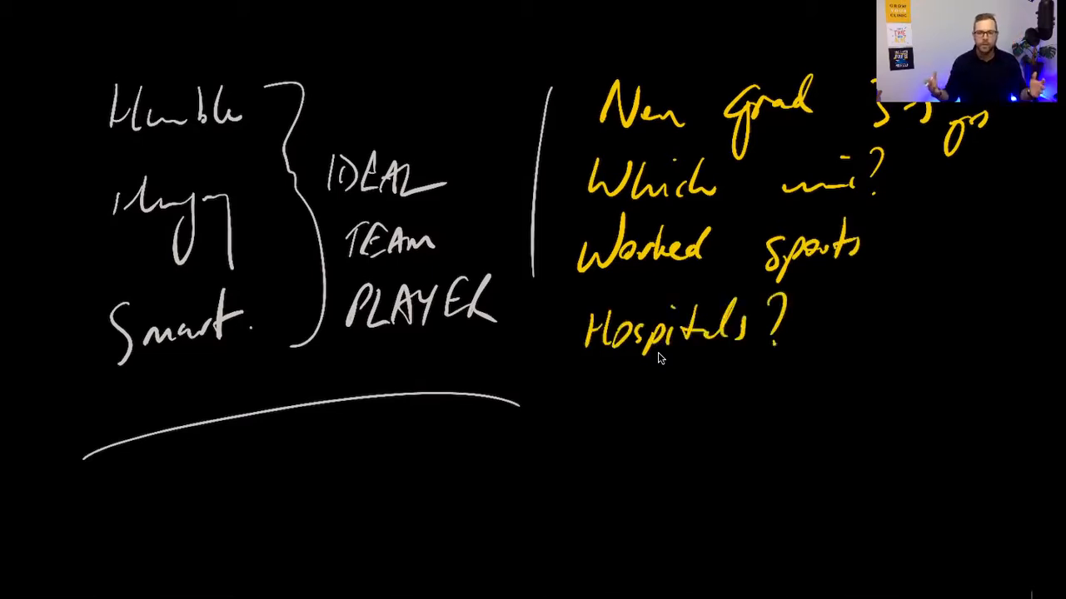
{"action": "left_click_drag", "start_coordinate": [549, 396], "coordinate": [1024, 416]}
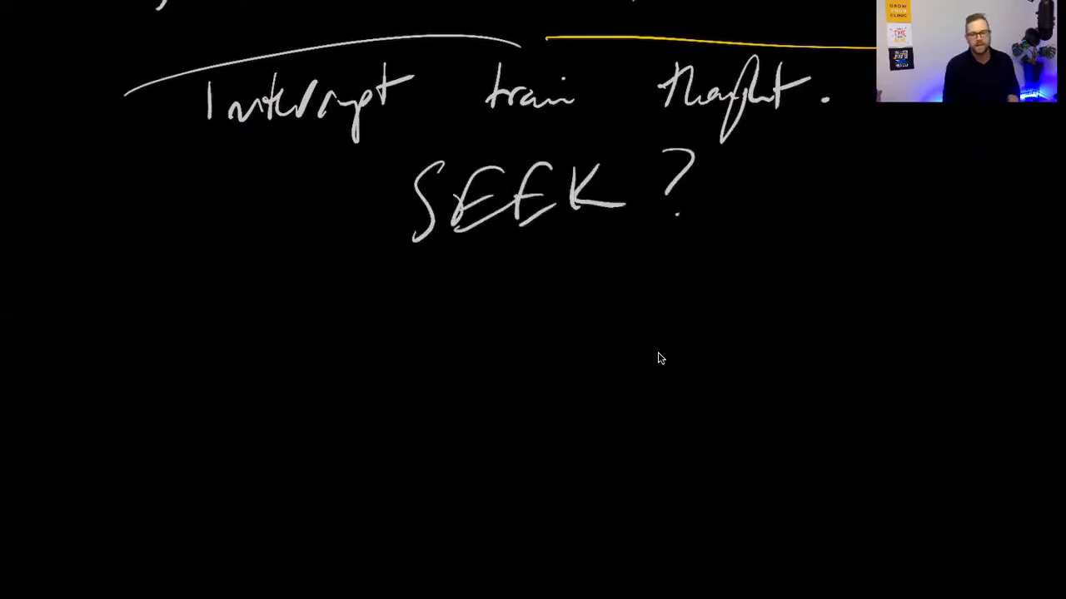
Step: Branch an arrow from SEEK? and handwrite Unemployed beside it
{"action": "left_click_drag", "start_coordinate": [463, 254], "coordinate": [491, 299]}
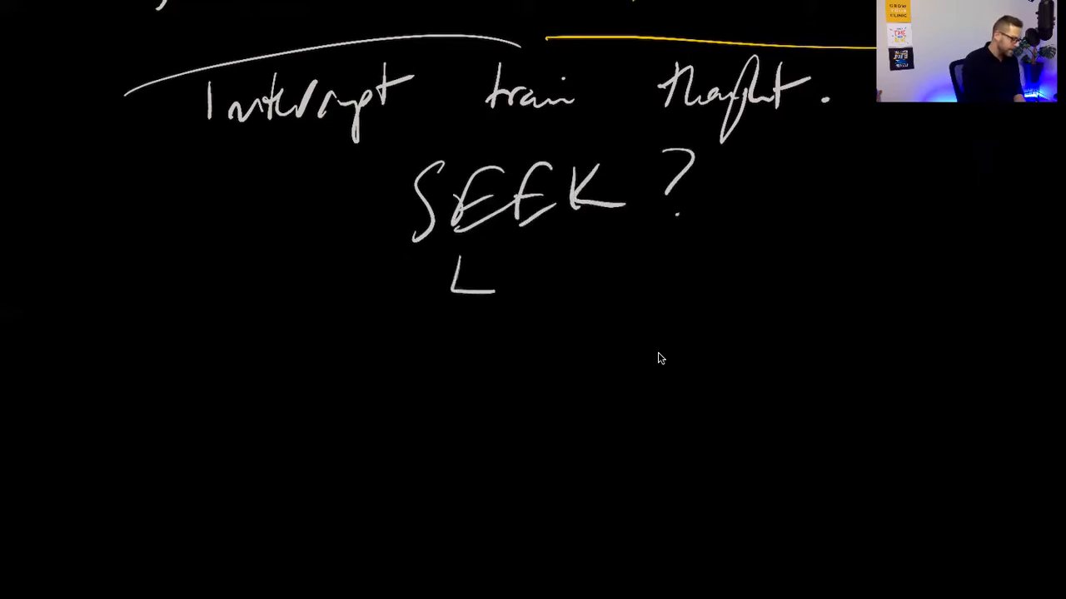
{"action": "left_click_drag", "start_coordinate": [466, 292], "coordinate": [674, 292]}
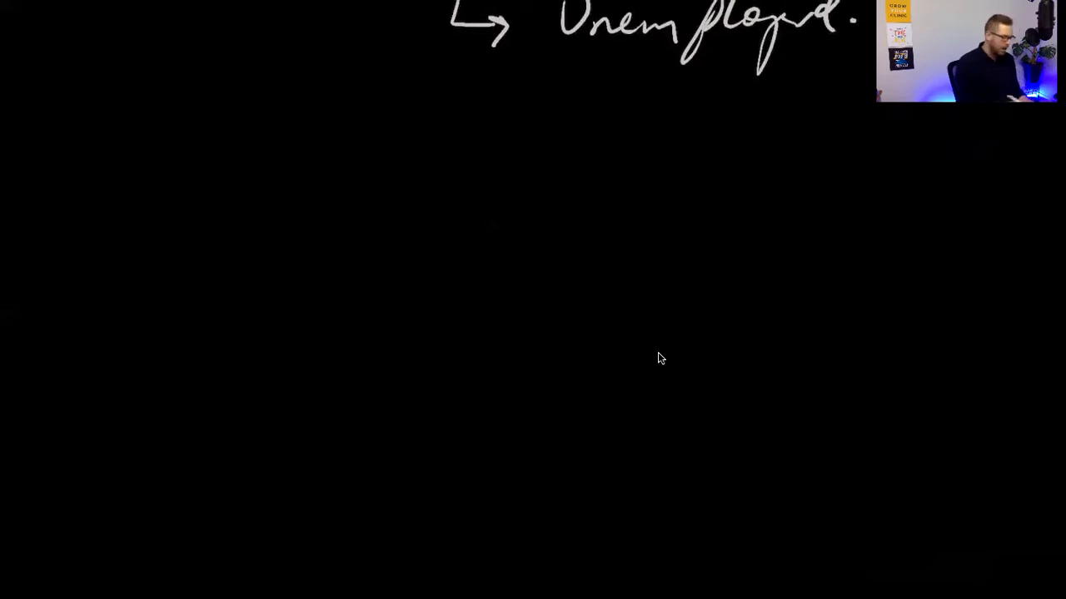
Step: Rule a separator, write FB Group, and branch it to entries including MSK / Learning
{"action": "left_click_drag", "start_coordinate": [133, 99], "coordinate": [880, 118]}
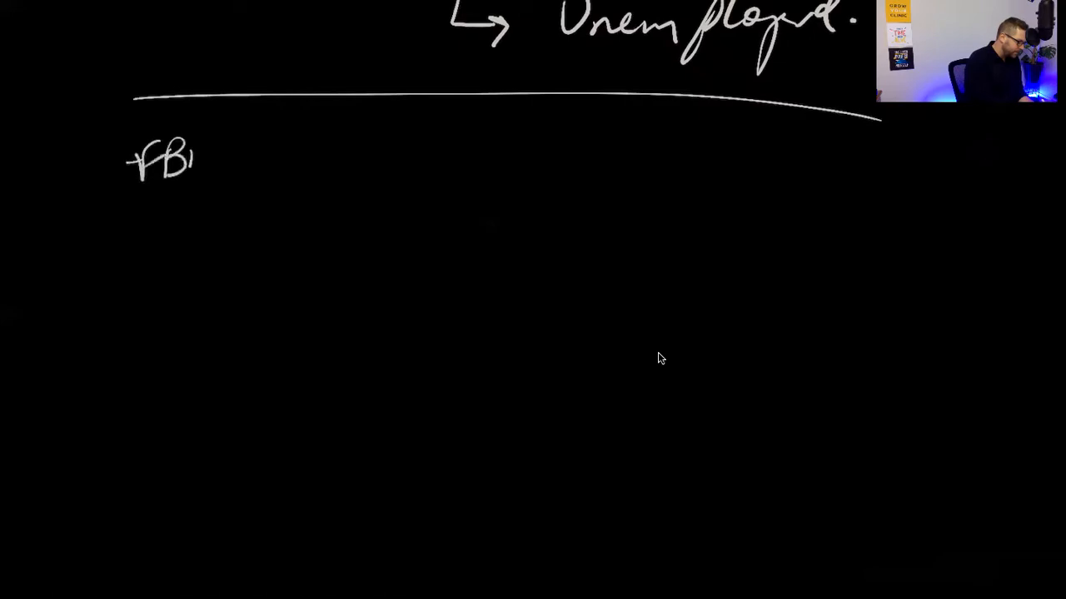
{"action": "type", "text": "Group"}
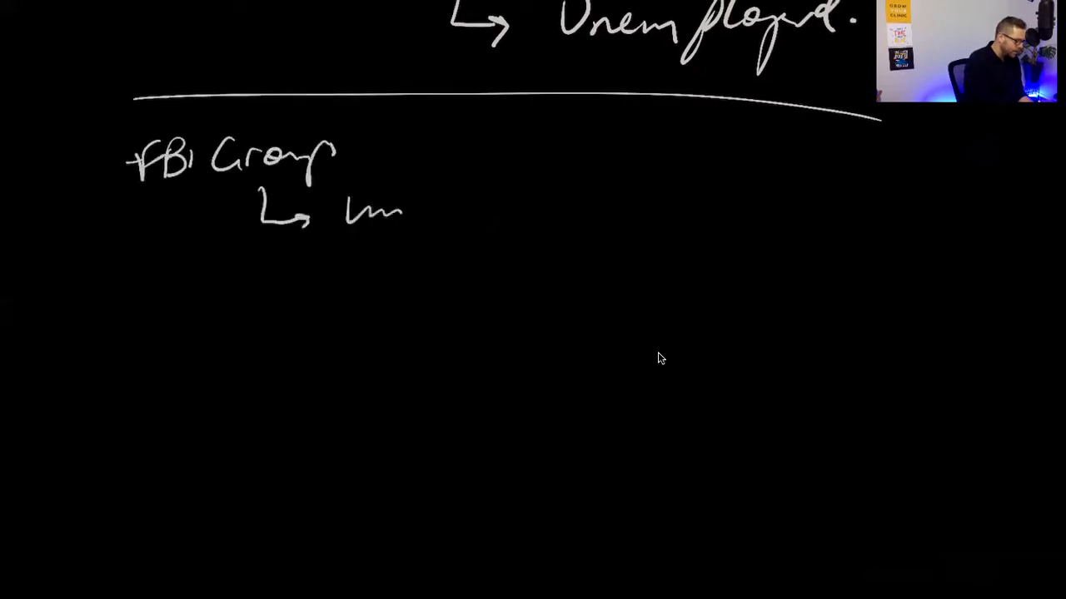
{"action": "left_click_drag", "start_coordinate": [258, 275], "coordinate": [408, 274]}
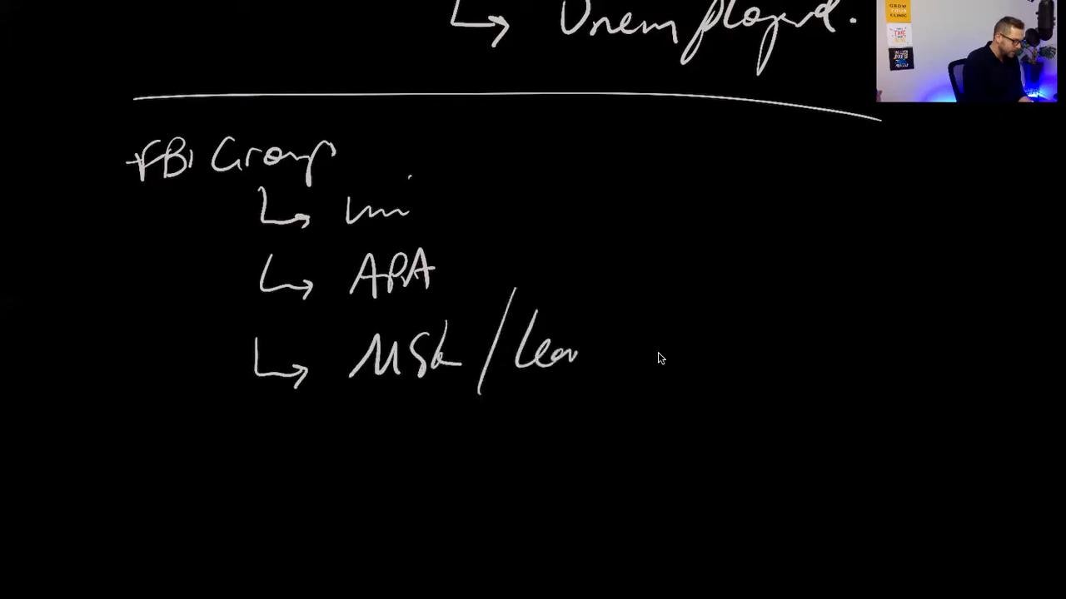
{"action": "type", "text": "Learning"}
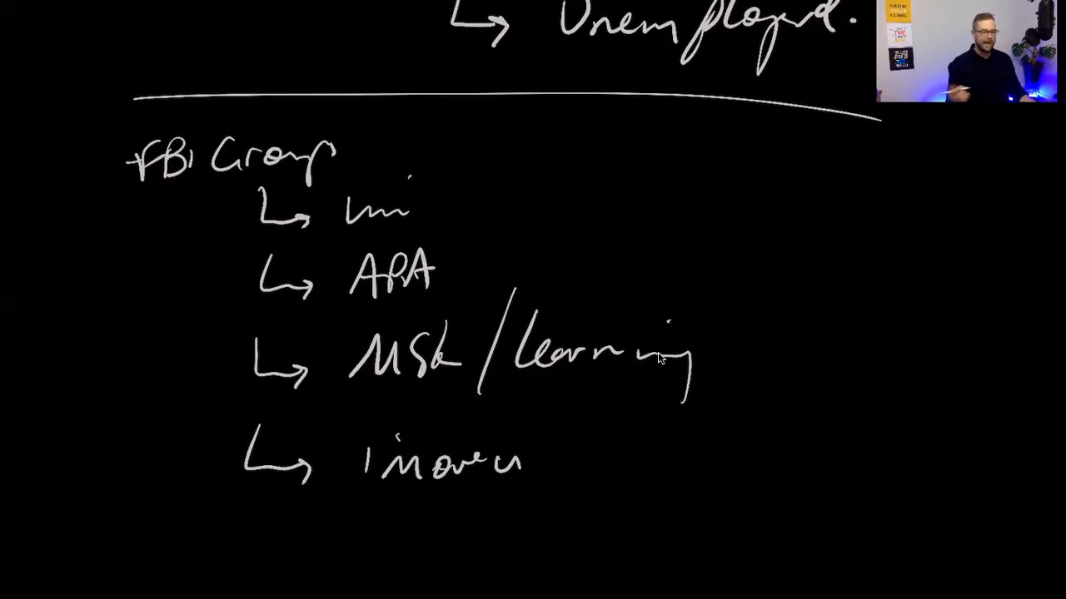
{"action": "scroll", "scroll_direction": "down", "scroll_amount": 3}
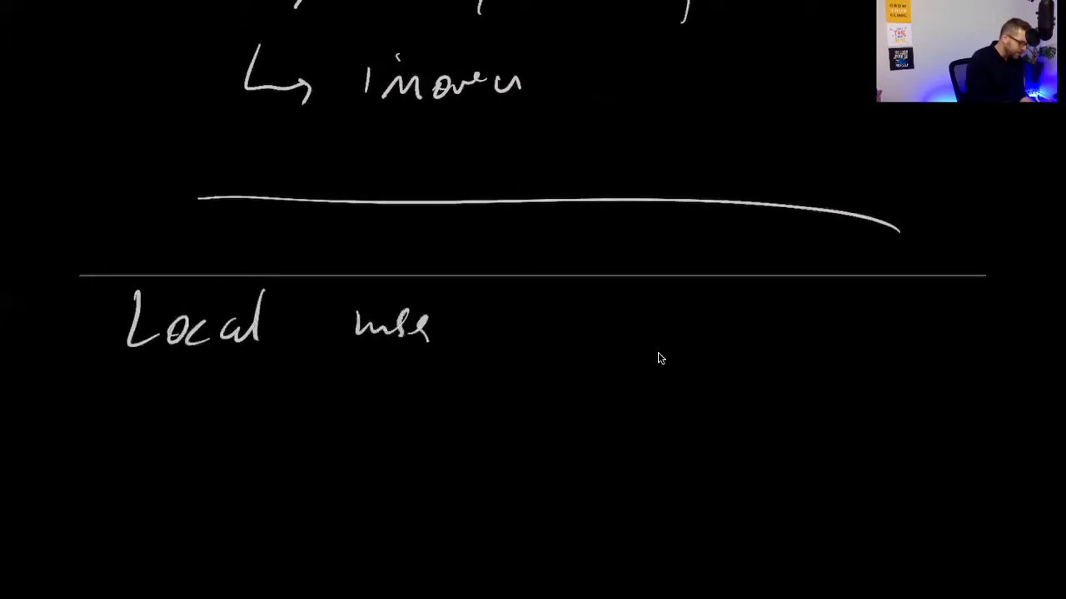
Step: Handwrite Local inservices and LinkedIn, then rule a line beneath for the next section
{"action": "type", "text": "rvices"}
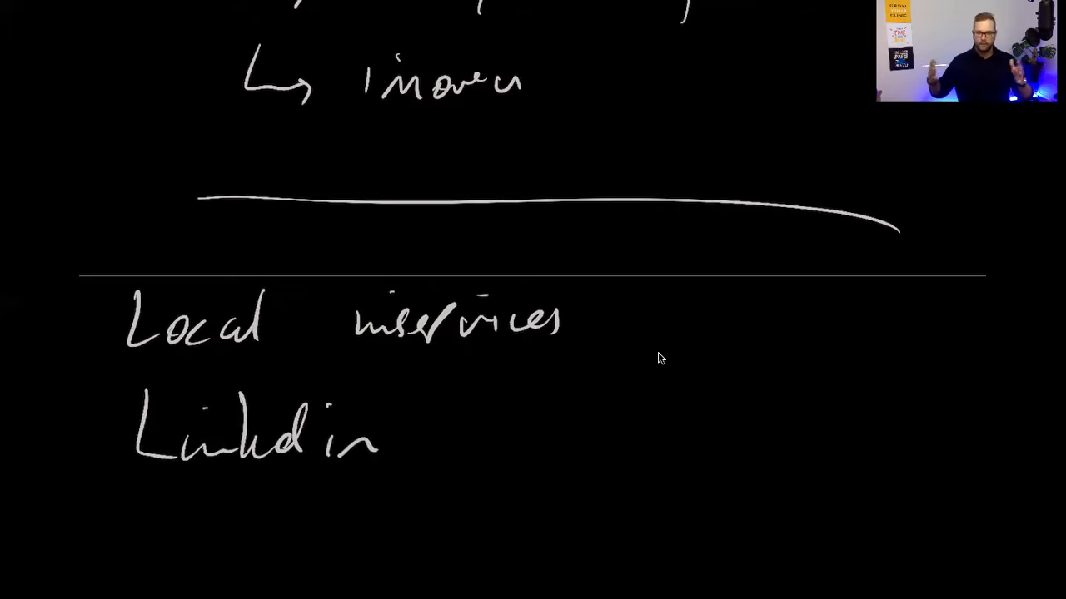
{"action": "scroll", "scroll_direction": "down", "scroll_amount": 3}
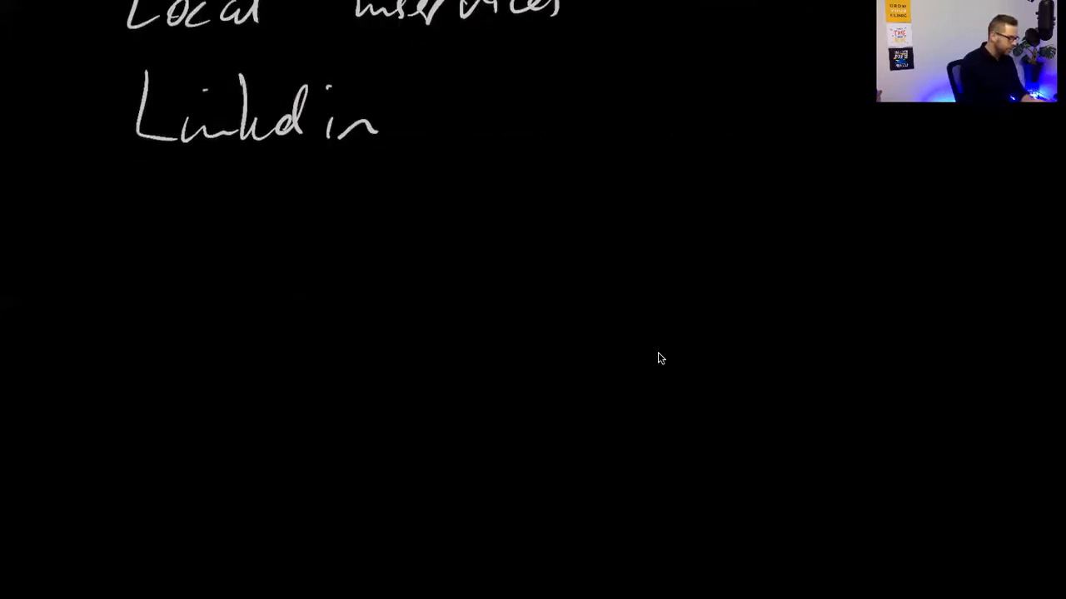
{"action": "left_click_drag", "start_coordinate": [102, 237], "coordinate": [883, 240]}
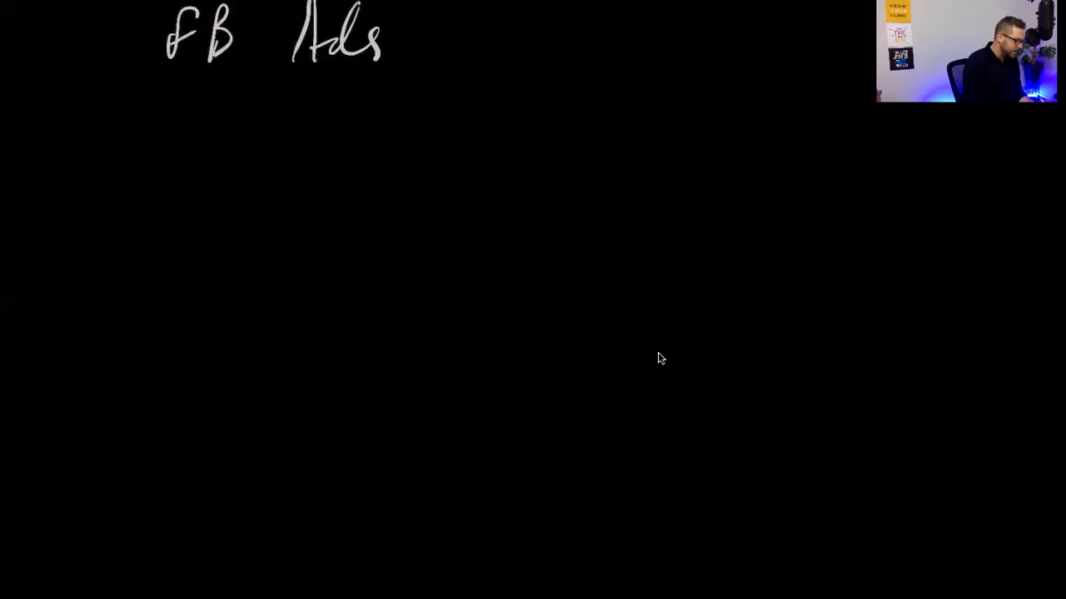
Step: Branch FB Ads to 25-30yo and 10km, and note the ad needs Images and copy/words
{"action": "left_click_drag", "start_coordinate": [266, 108], "coordinate": [350, 166]}
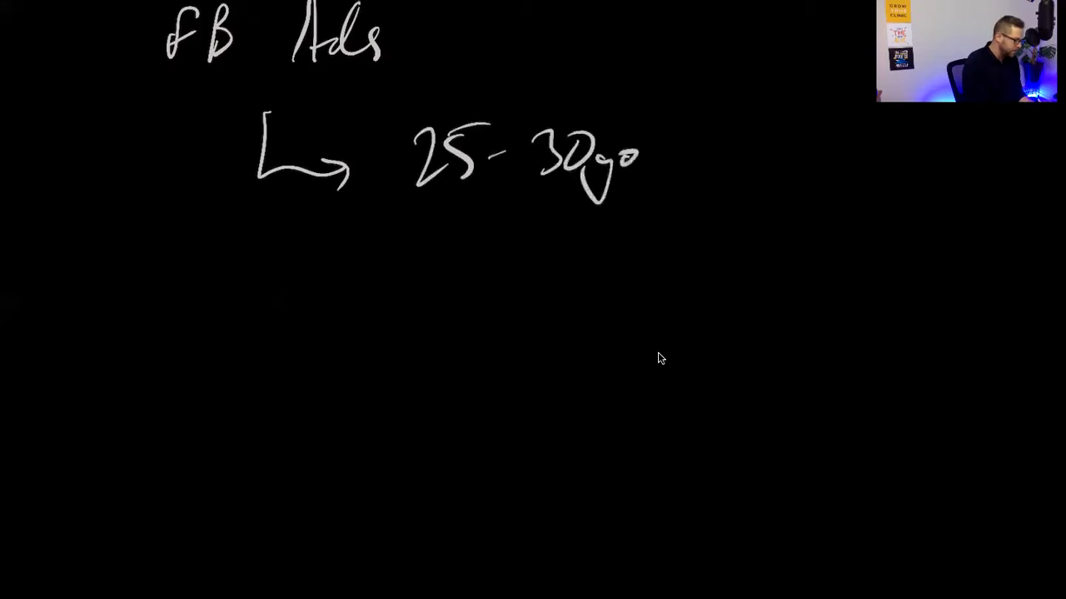
{"action": "left_click_drag", "start_coordinate": [263, 233], "coordinate": [324, 283]}
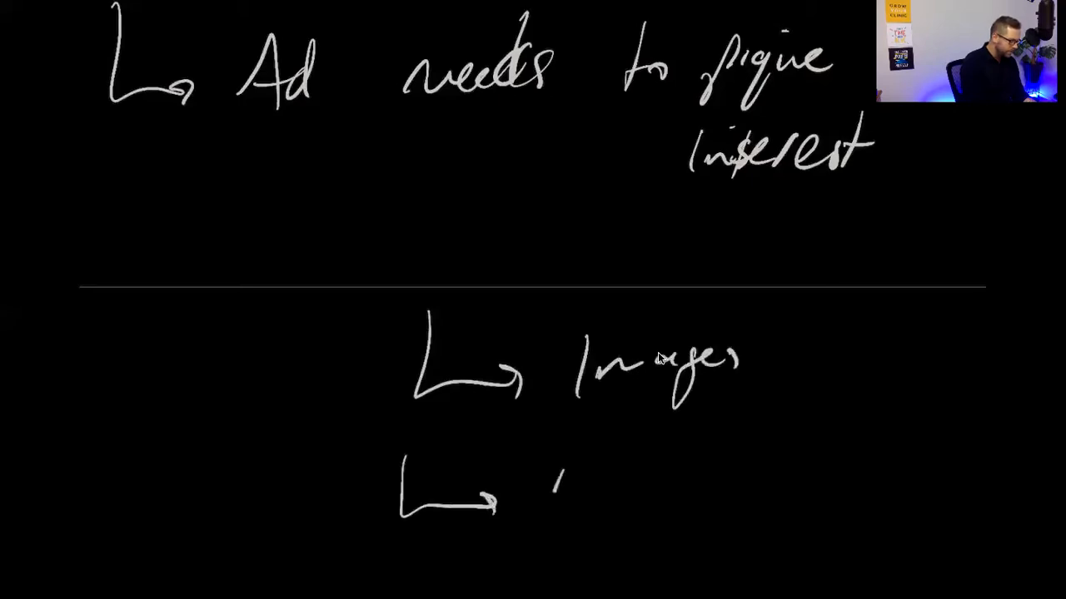
{"action": "type", "text": "copy/wr"}
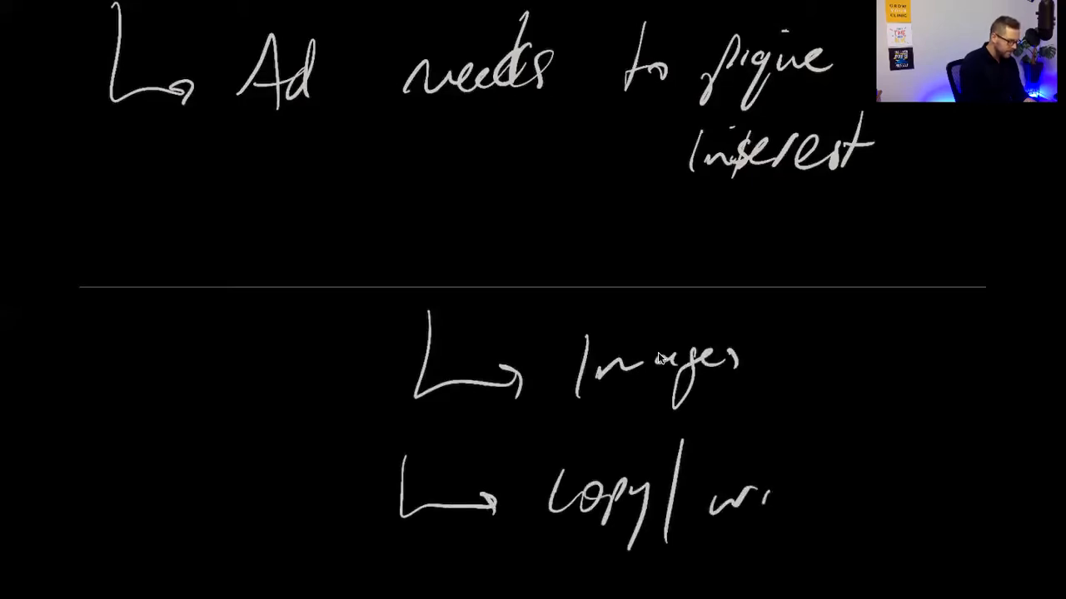
{"action": "type", "text": "ords"}
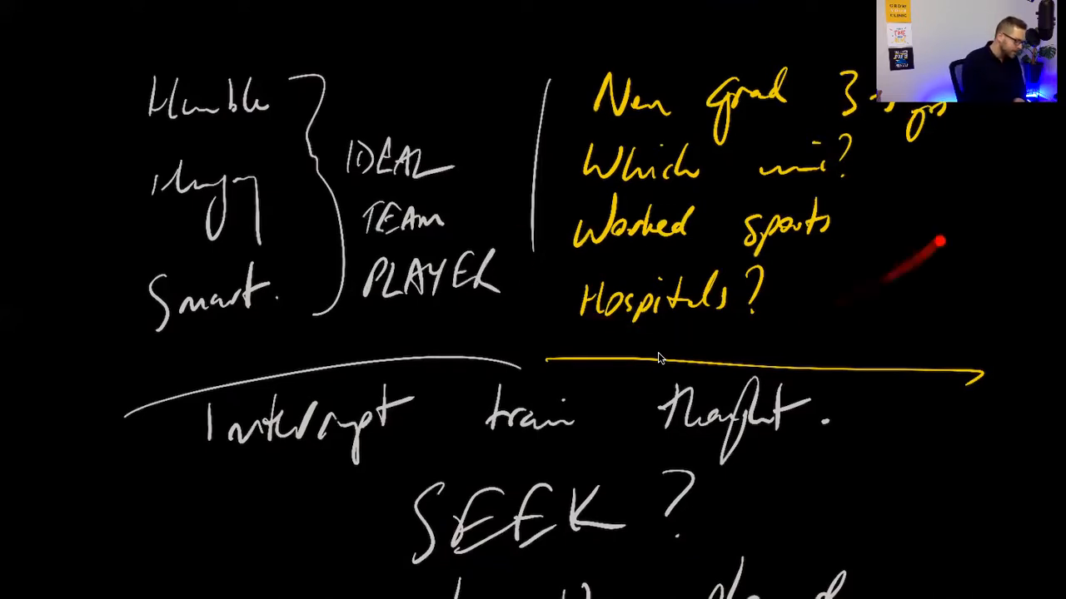
{"action": "scroll", "scroll_direction": "down", "scroll_amount": 3}
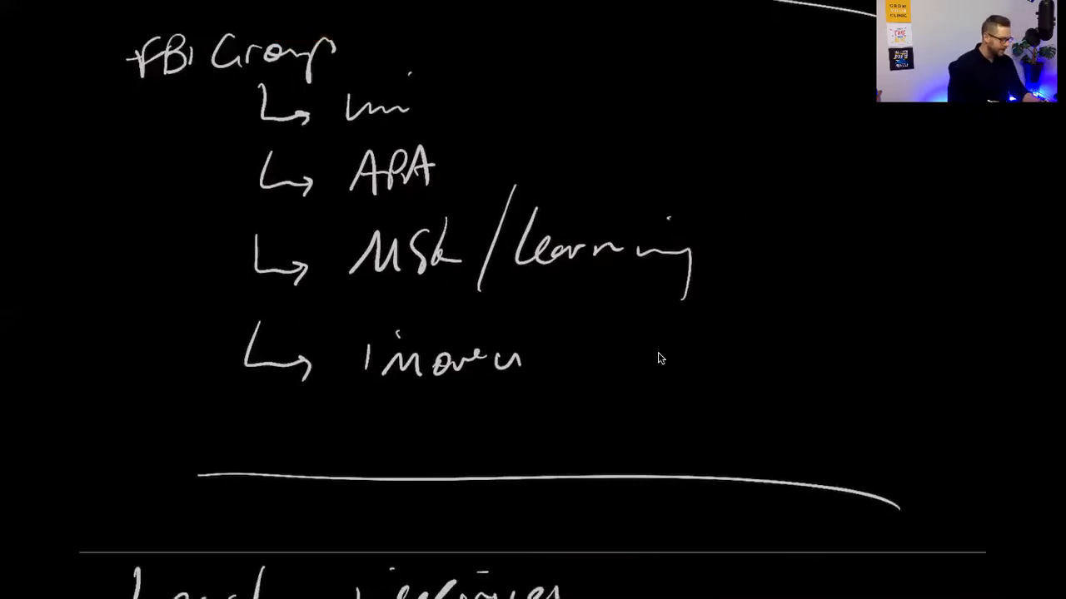
{"action": "scroll", "scroll_direction": "down", "scroll_amount": 3}
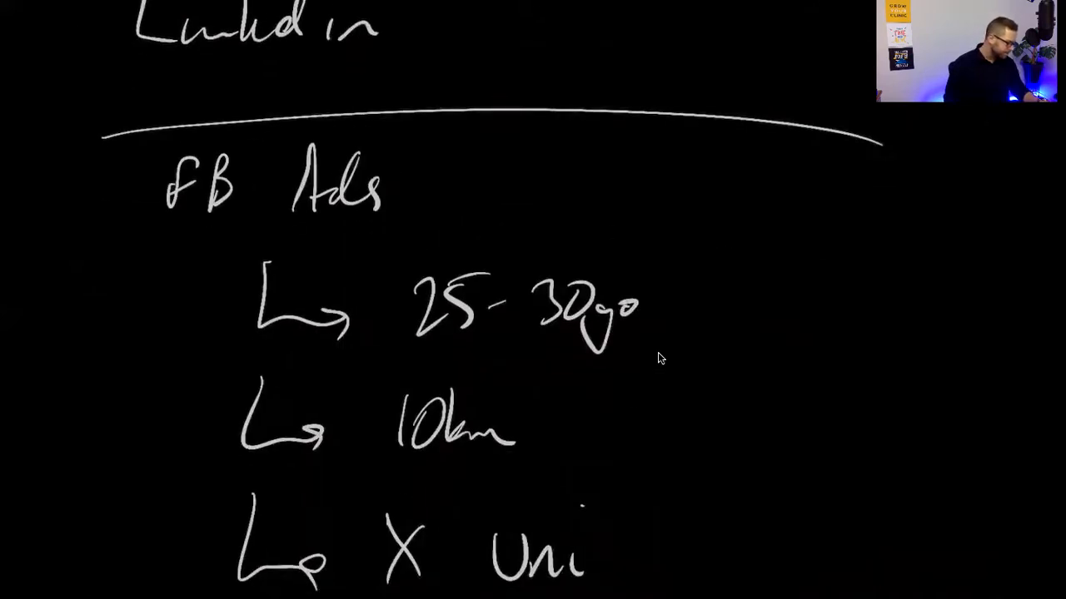
{"action": "scroll", "scroll_direction": "down", "scroll_amount": 3}
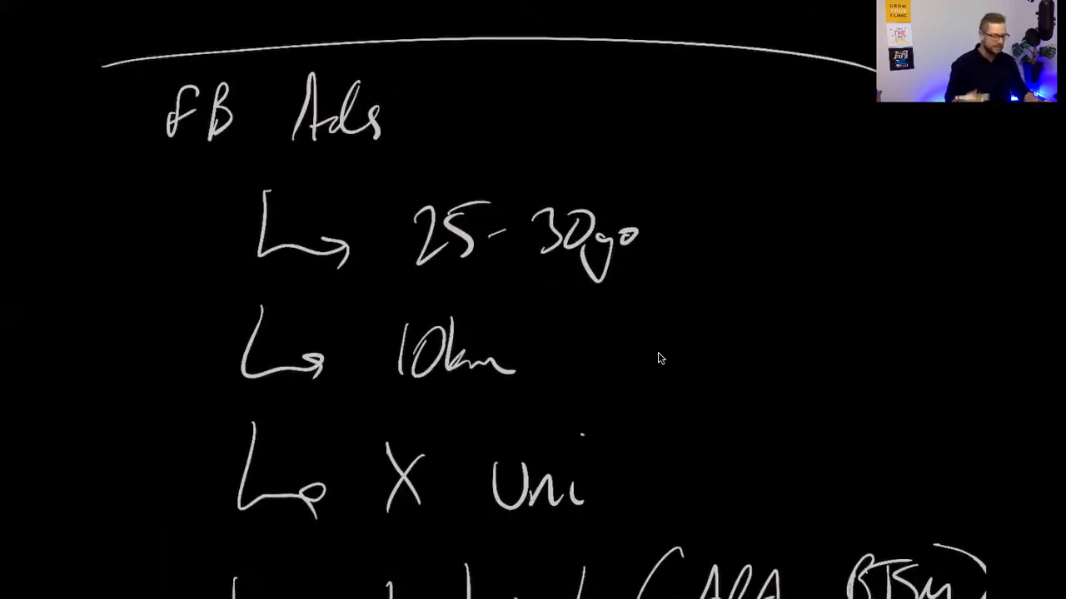
{"action": "scroll", "scroll_direction": "down", "scroll_amount": 3}
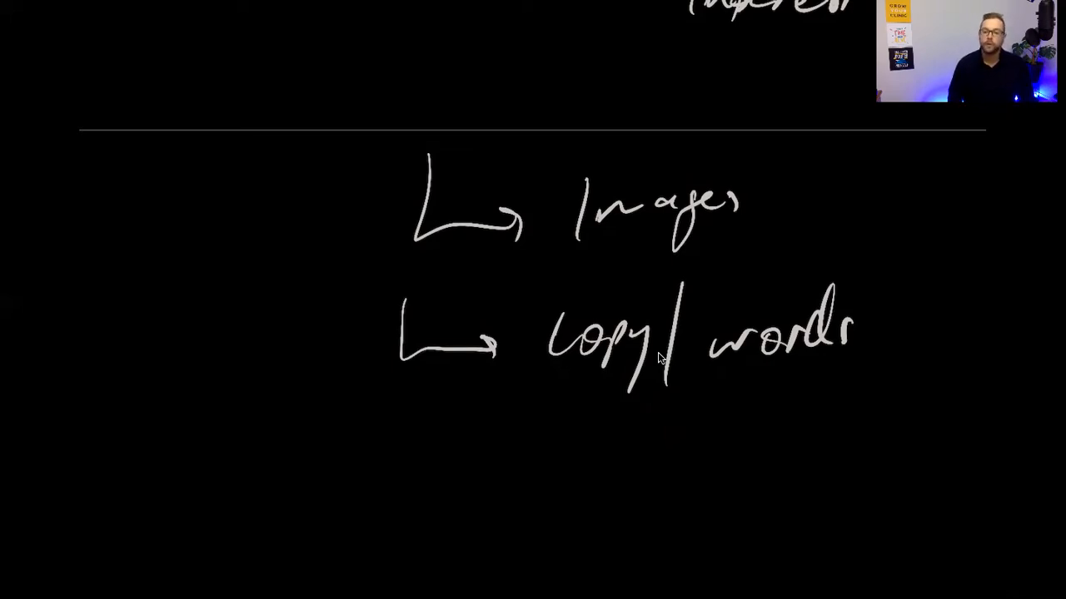
{"action": "mouse_move", "coordinate": [833, 53]}
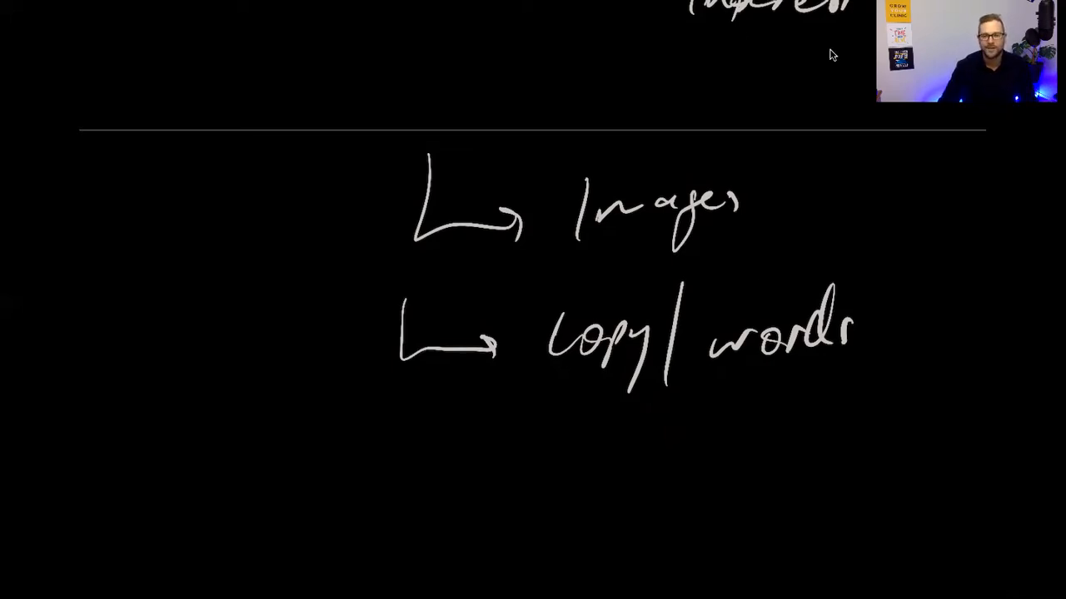